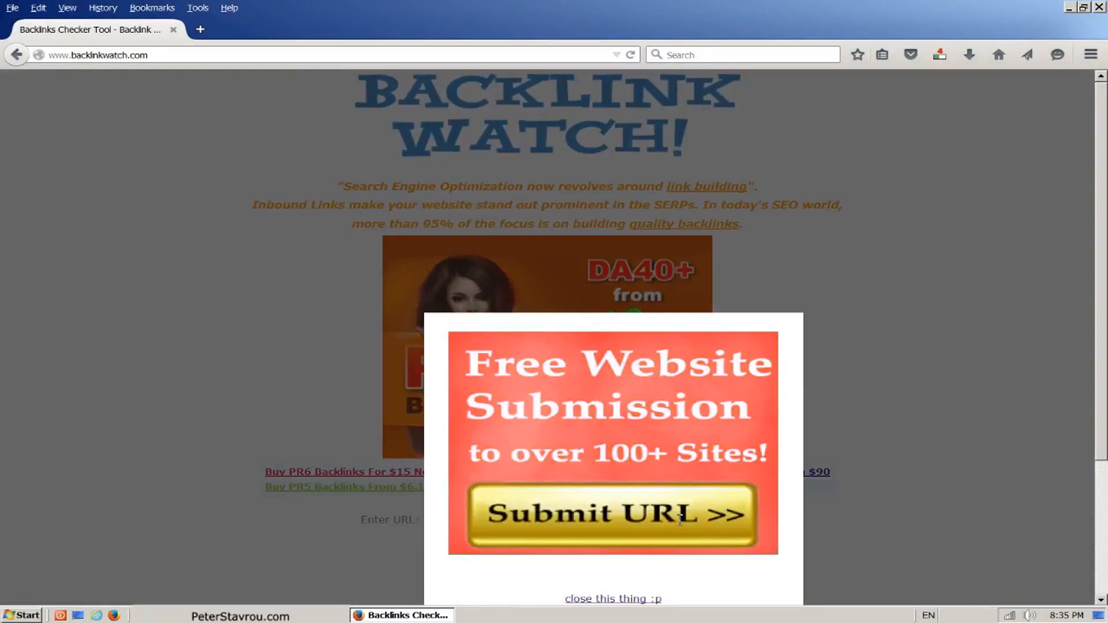
mouse_move(685, 519)
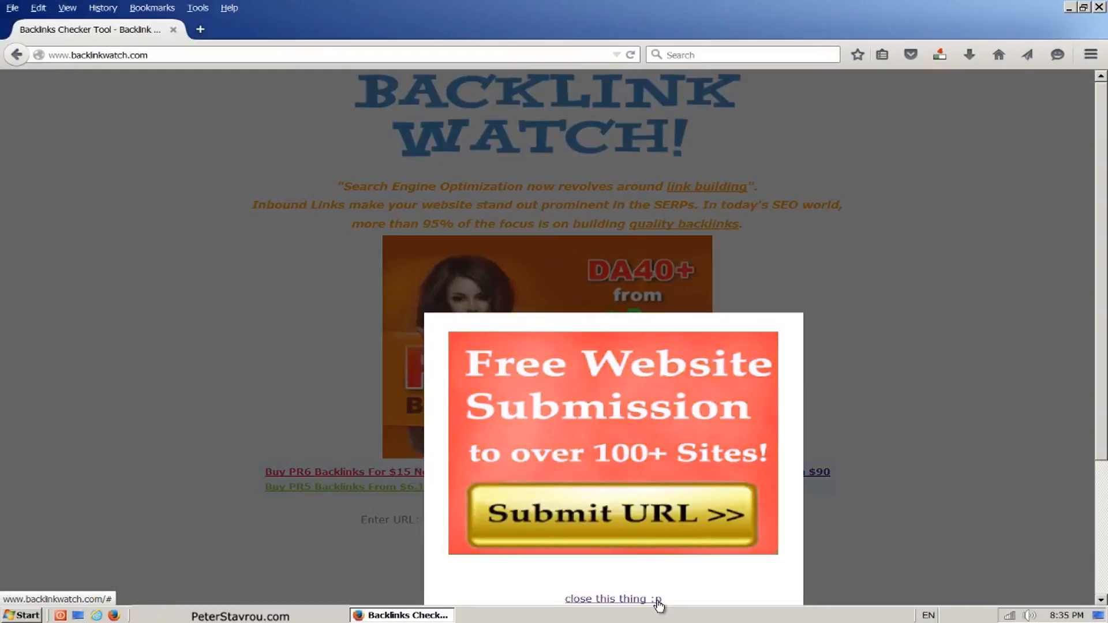
left_click(612, 599)
type("http://www.bestofnetworkmarke")
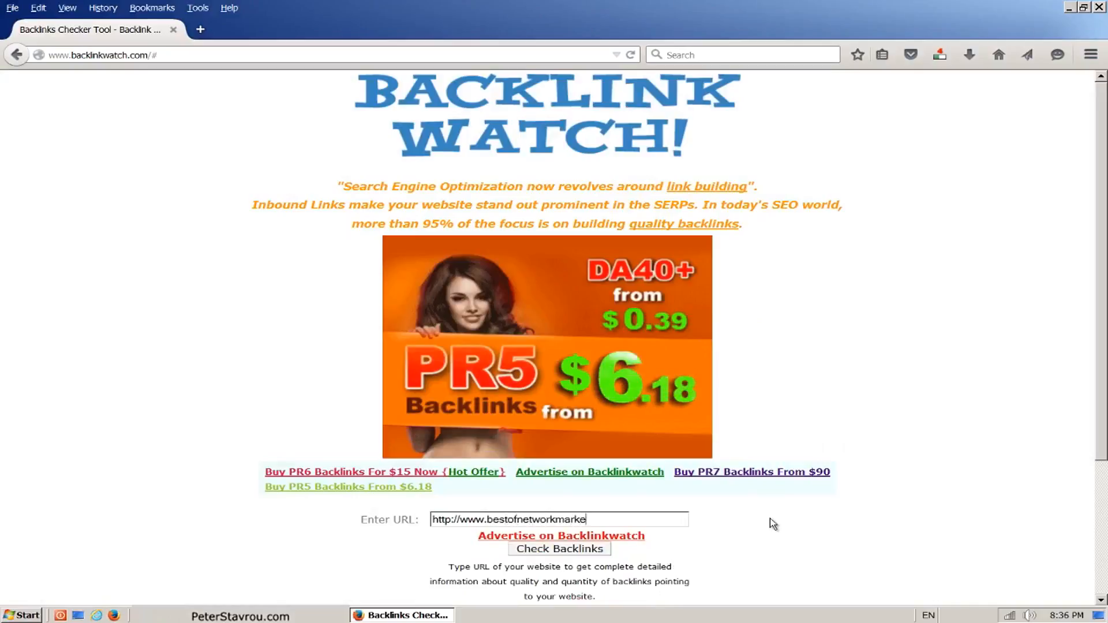
type("ting.net")
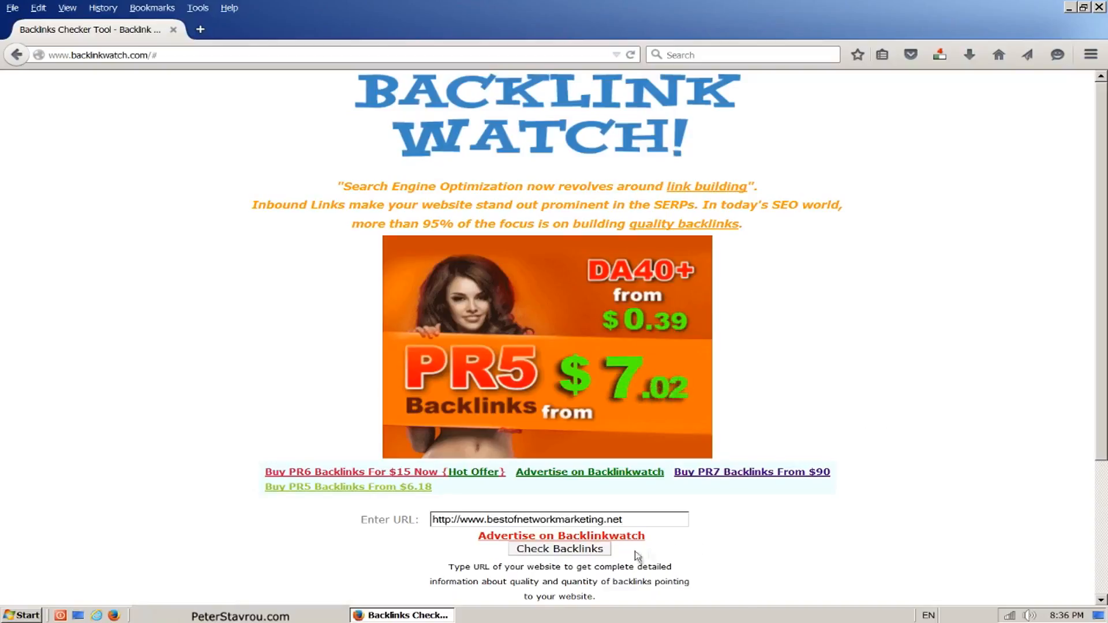
left_click(559, 550)
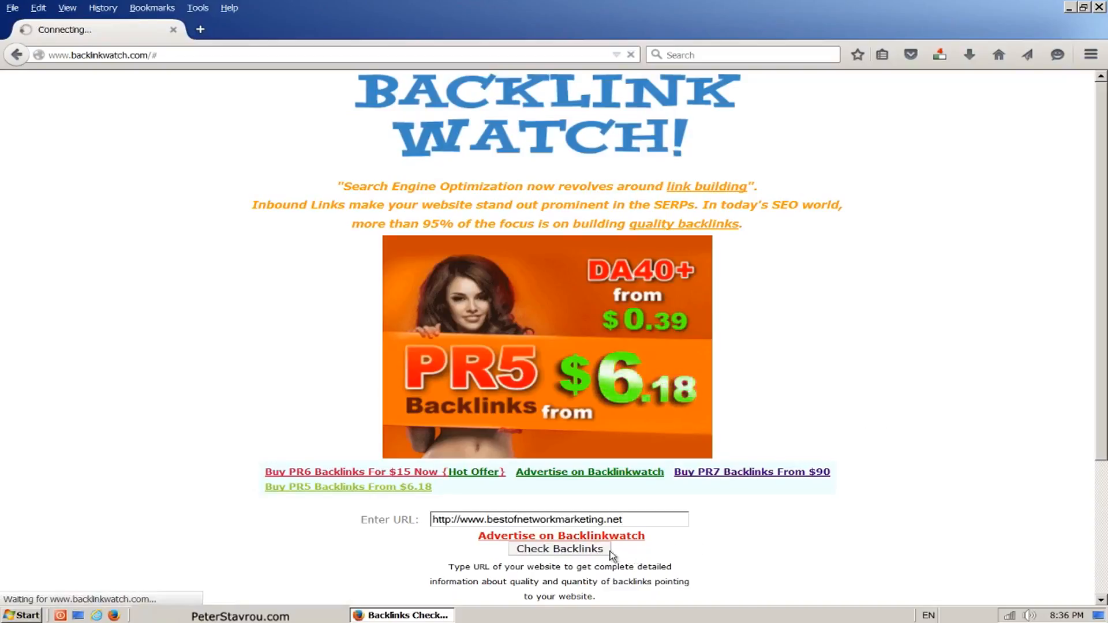
- Close the unlimited research pop-up to reveal the 1137-backlink report
left_click(558, 549)
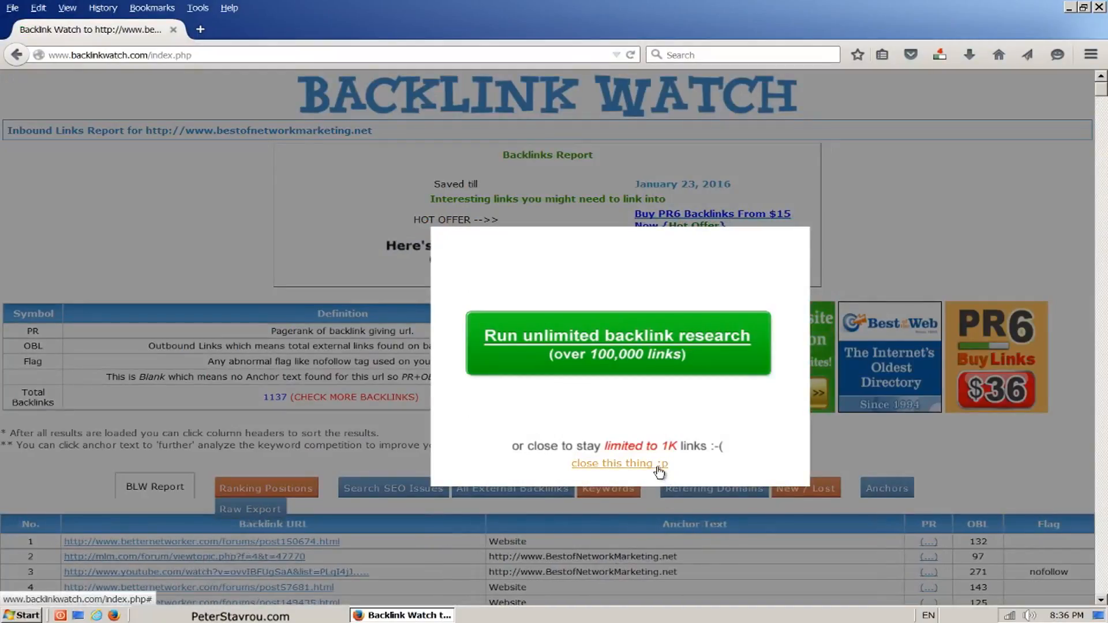
left_click(619, 463)
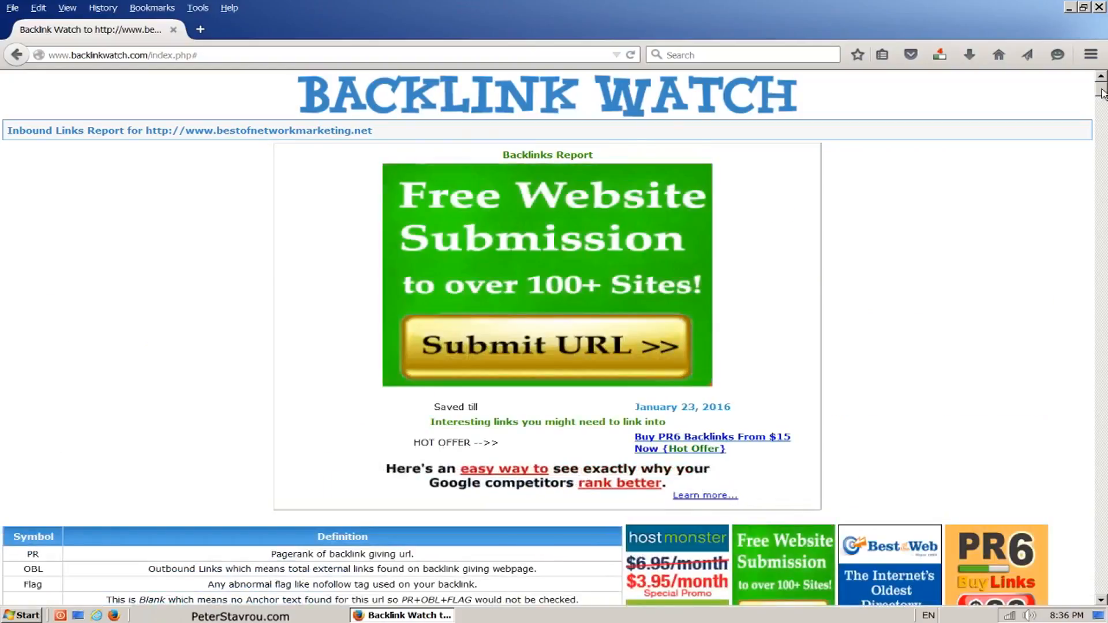
- Open backlink #2, the mlm.com viewtopic thread, from the BLW Report table in a new tab
scroll("down", 3)
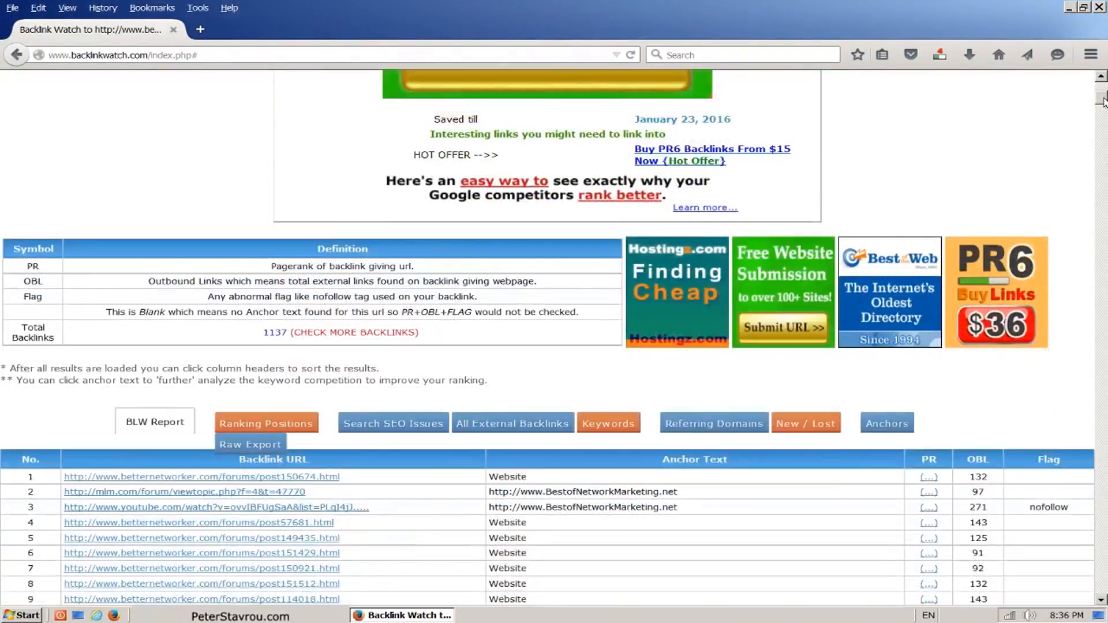
scroll("down", 3)
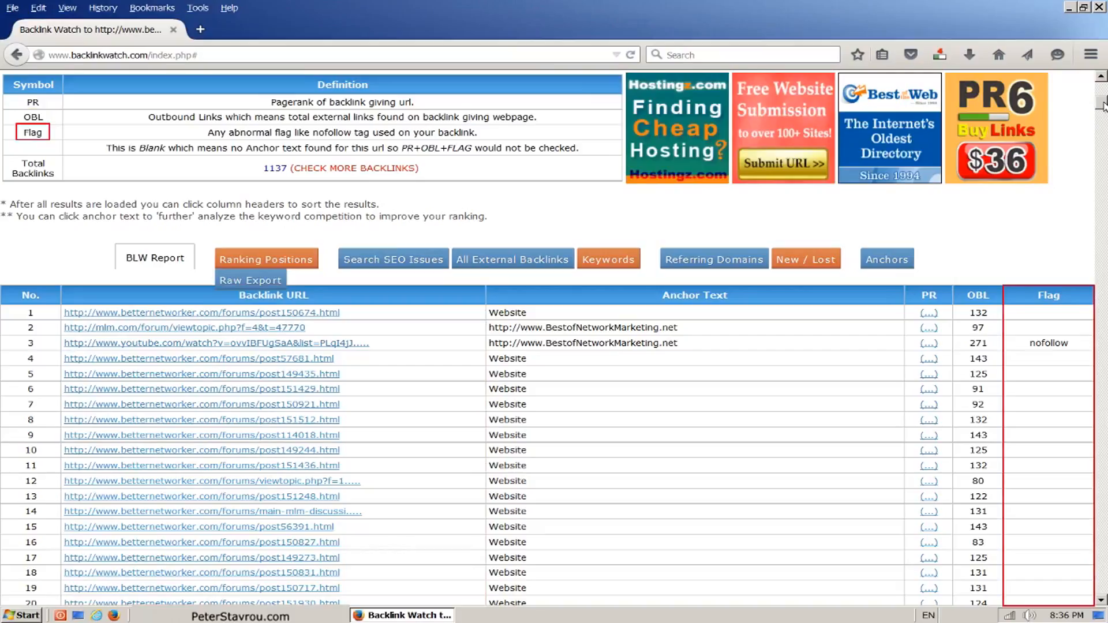
left_click(1049, 343)
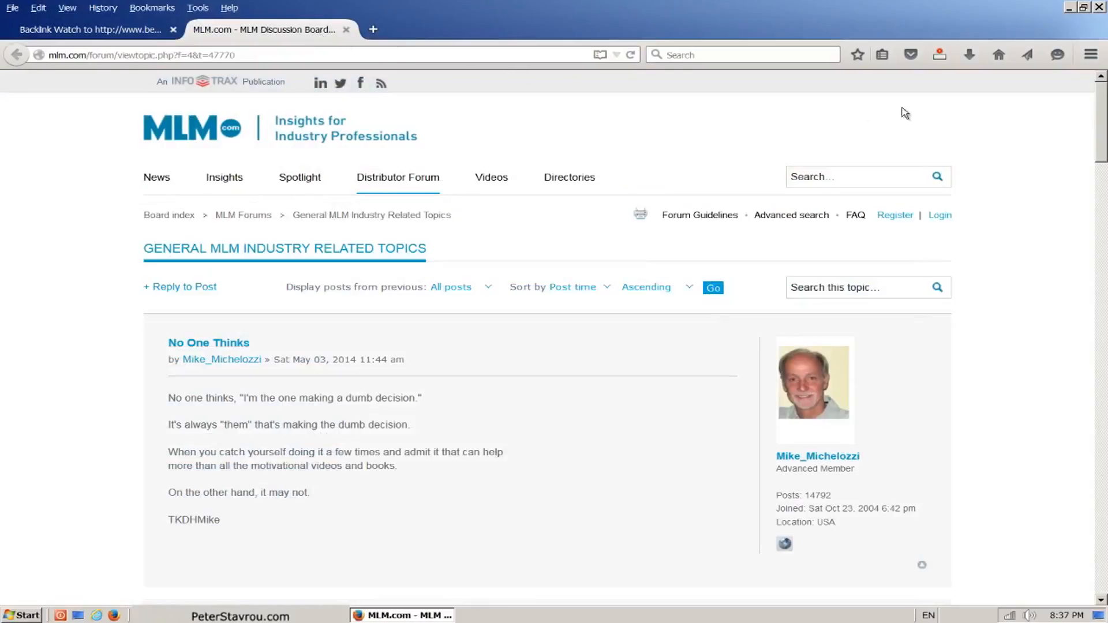
scroll("down", 3)
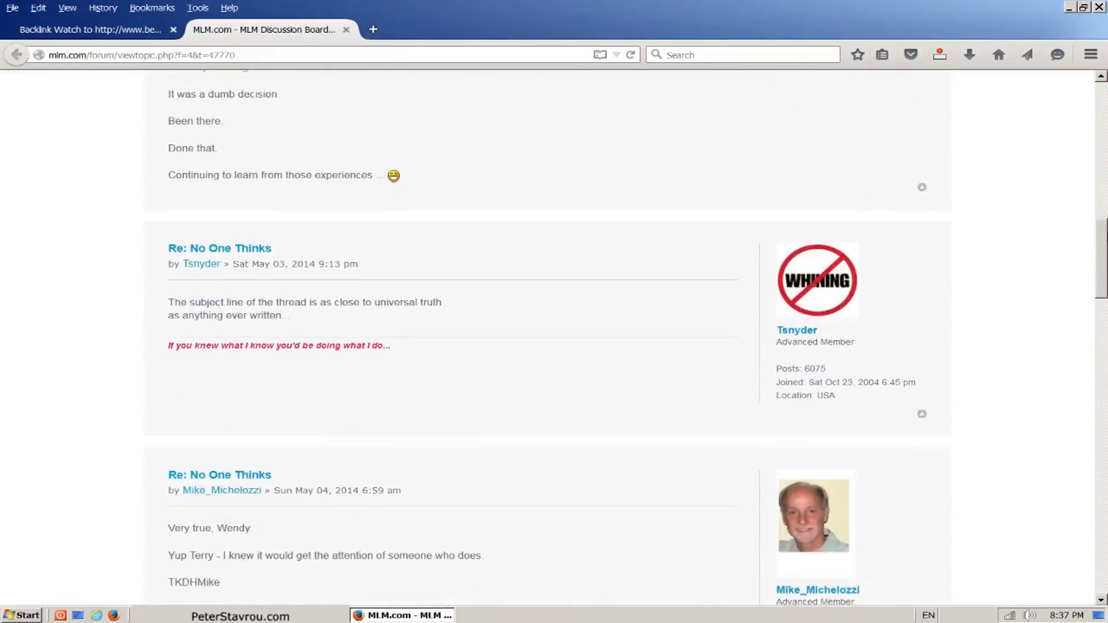
scroll("down", 3)
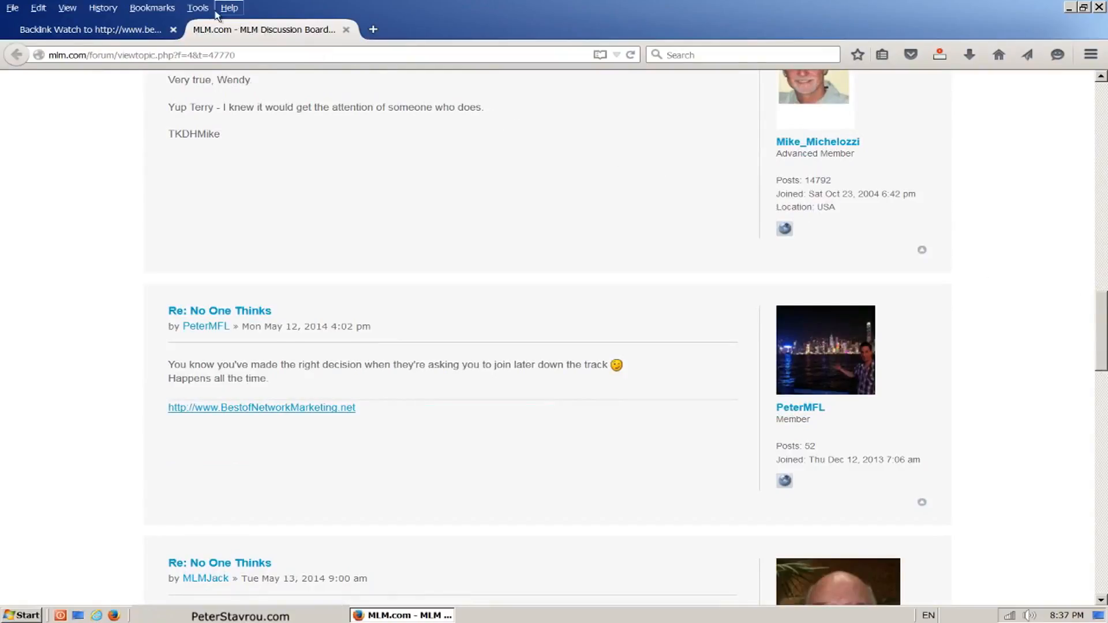
- Run the NoDoFollow add-on from the Tools menu to mark the page's follow and nofollow links
left_click(198, 8)
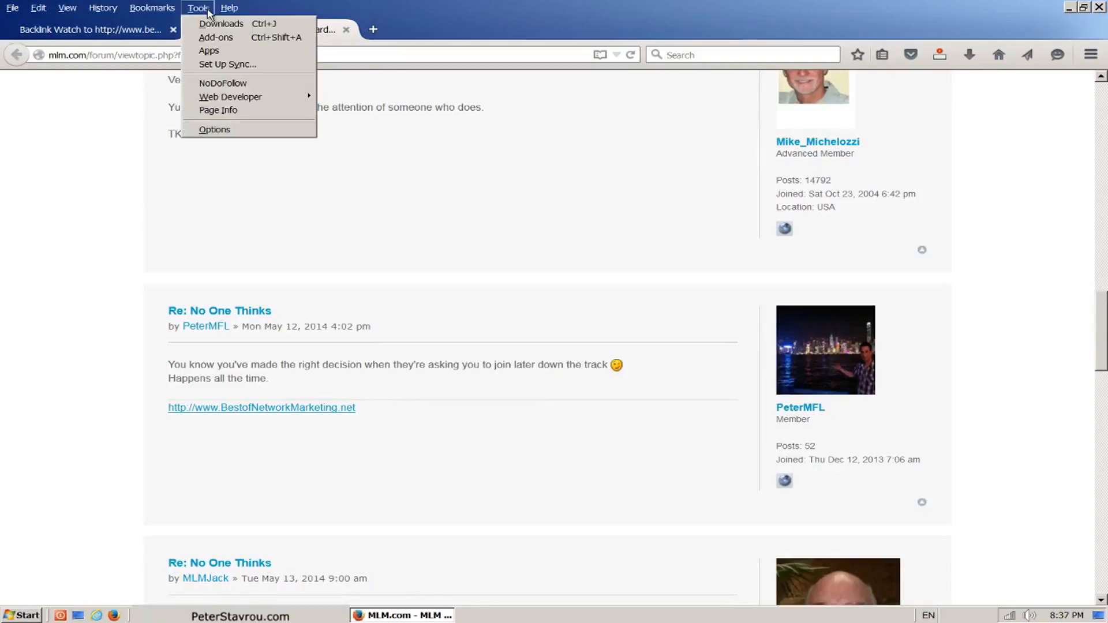
mouse_move(223, 83)
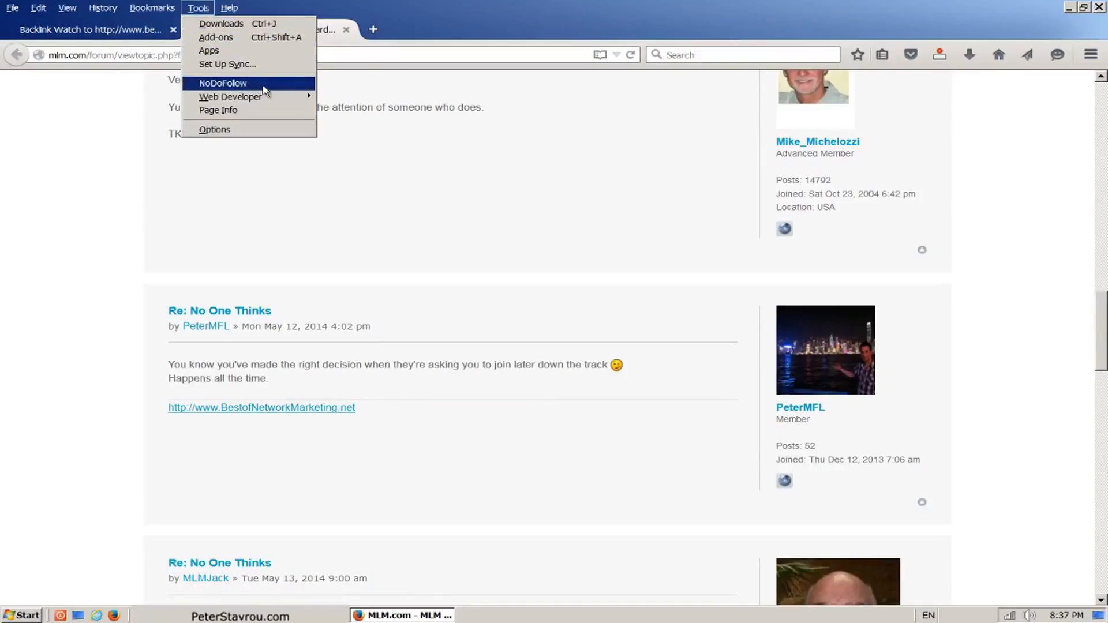
left_click(223, 83)
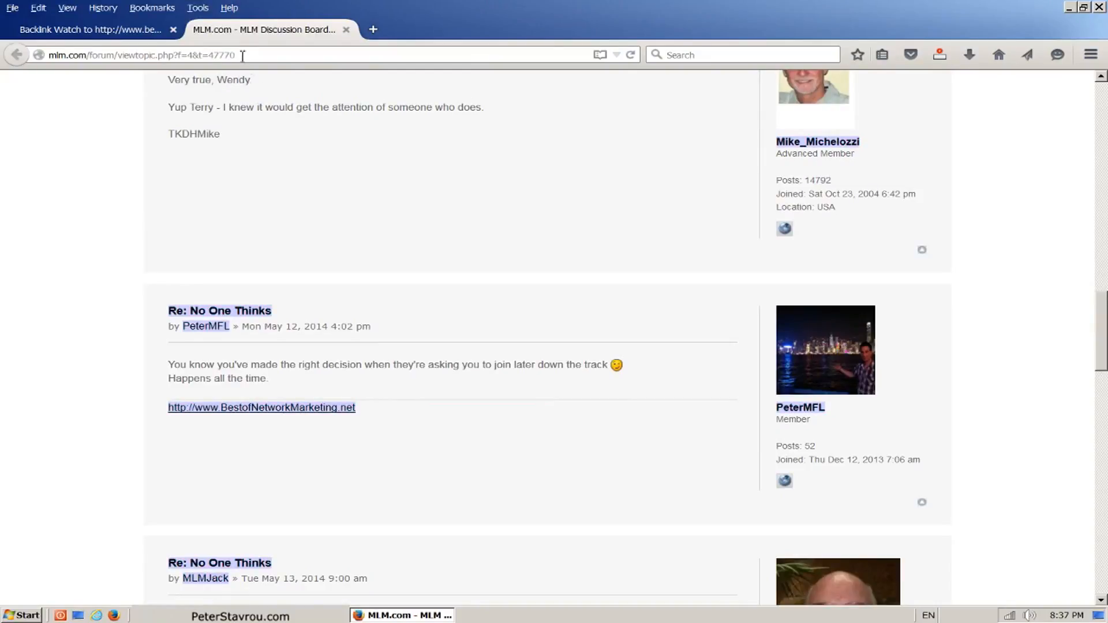
left_click(198, 8)
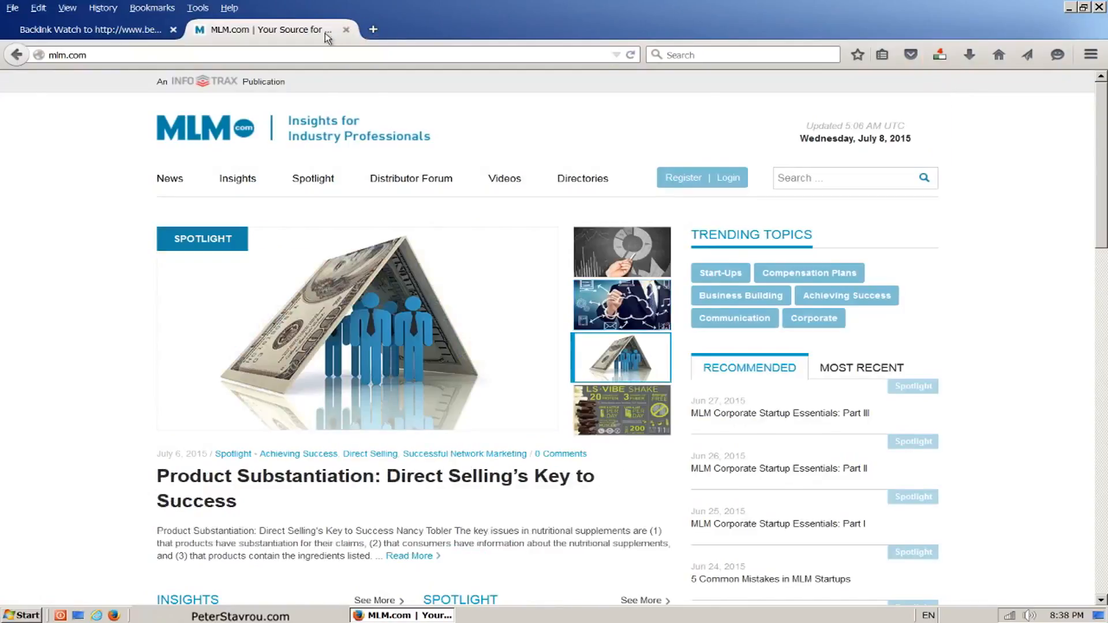
- Close the MLM.com tab to return to the Backlink Watch report
left_click(85, 30)
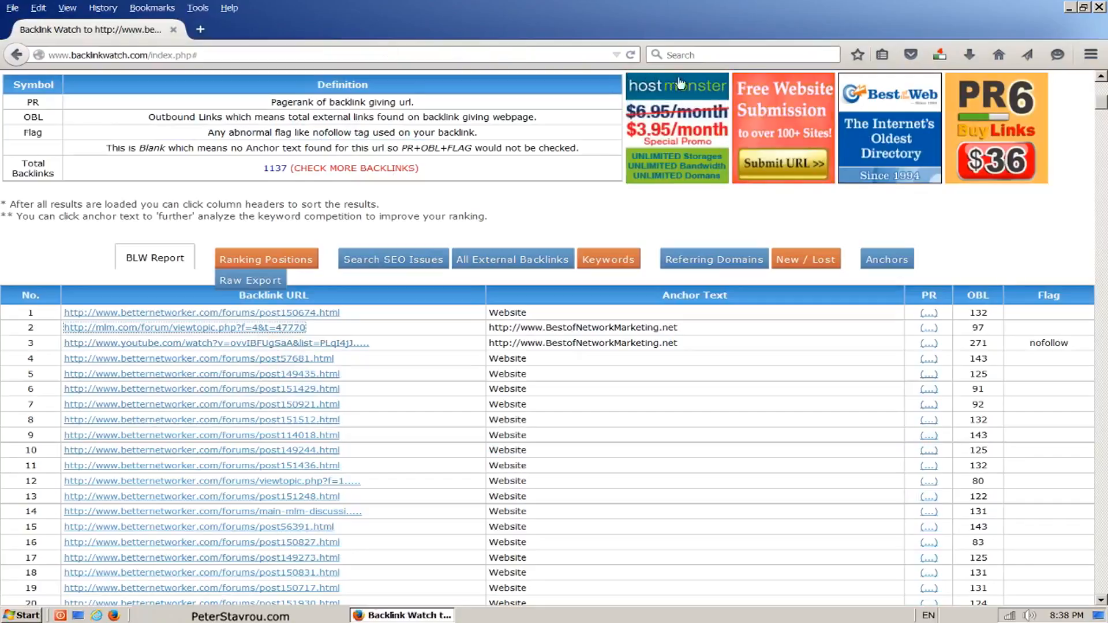
- Scroll the BLW Report table to its last row, number 1090
scroll("down", 3)
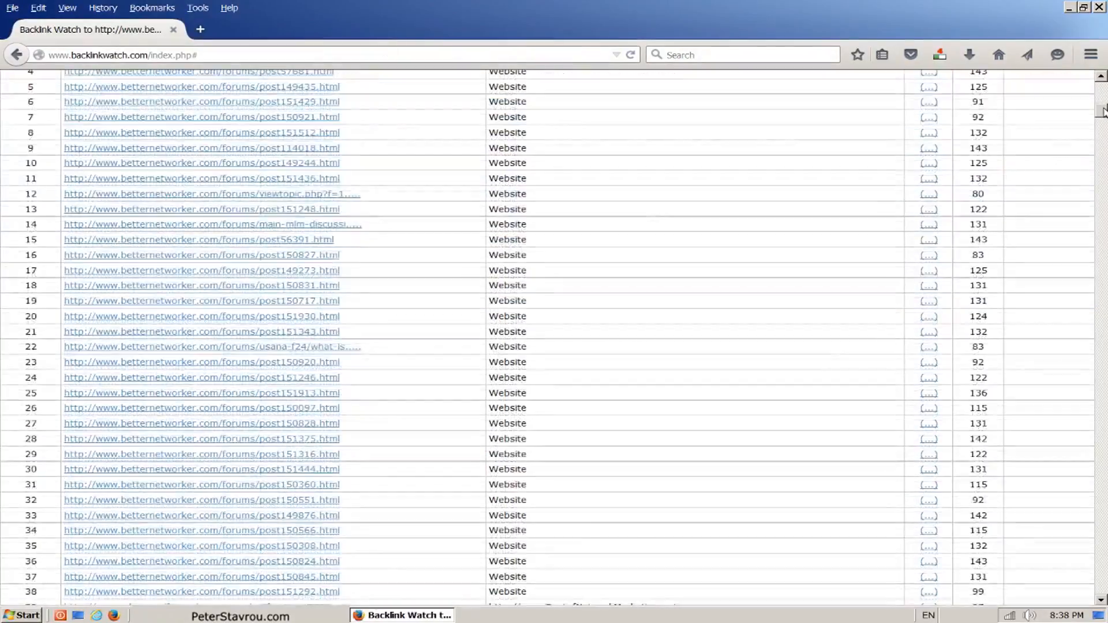
scroll("down", 3)
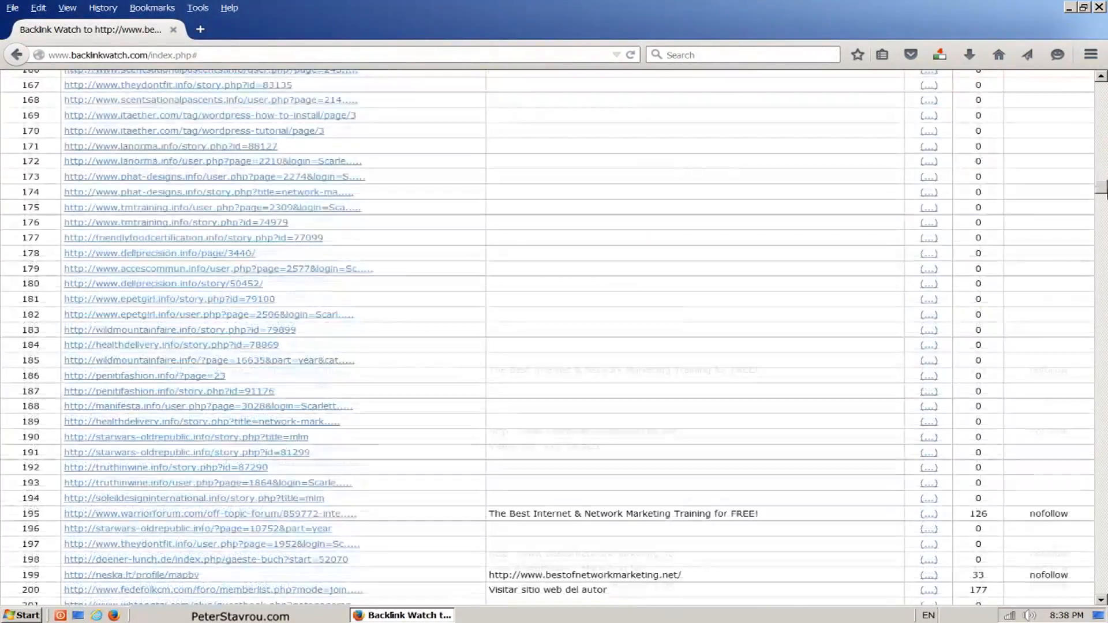
scroll("down", 3)
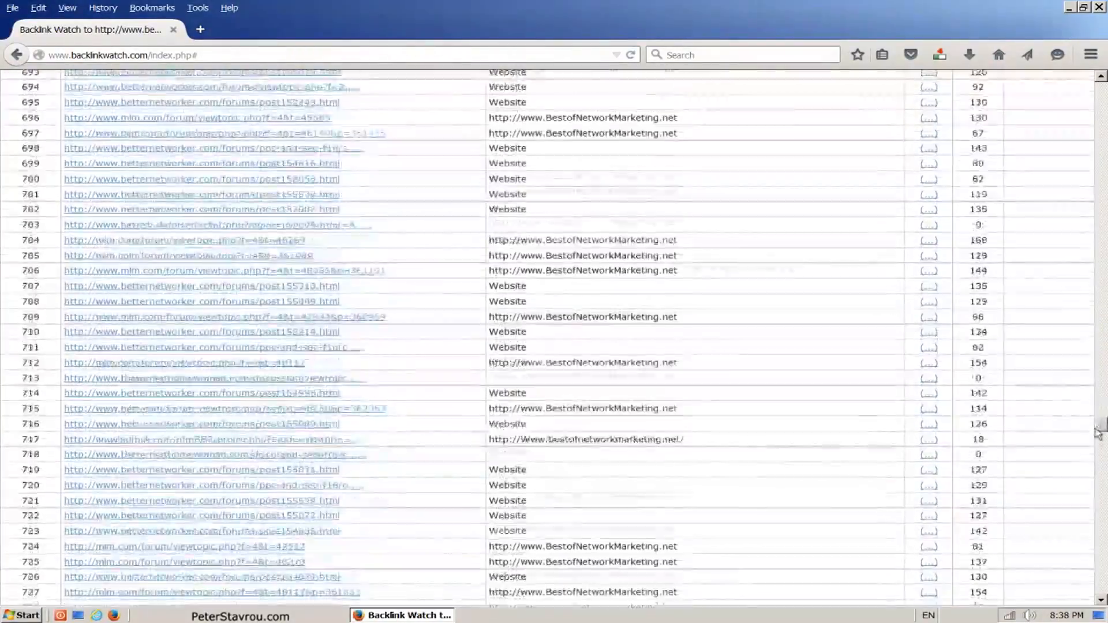
scroll("down", 3)
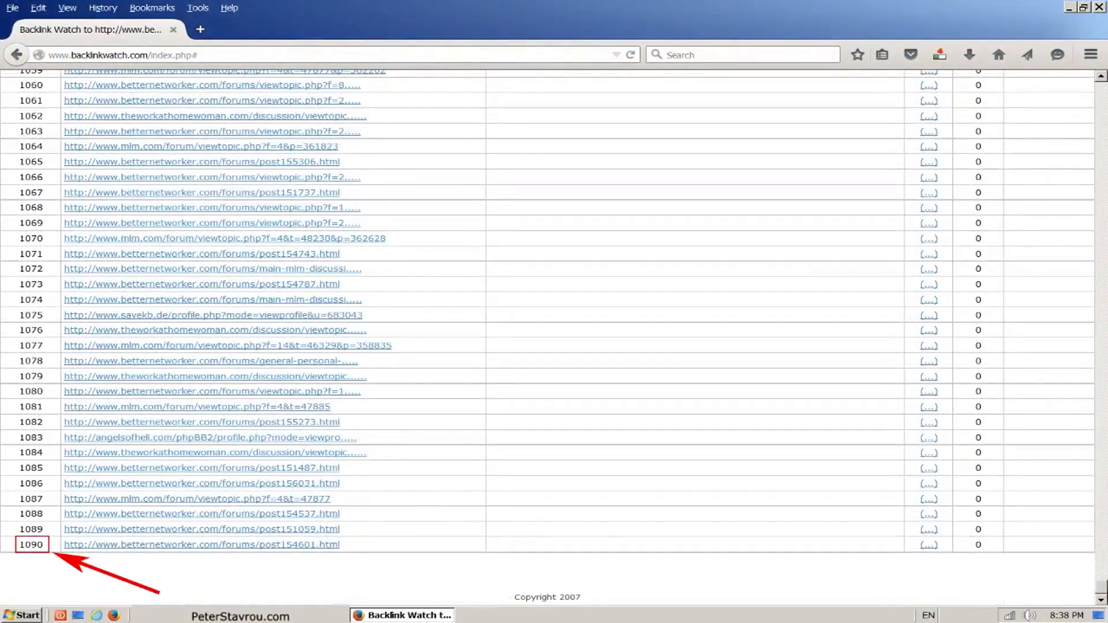